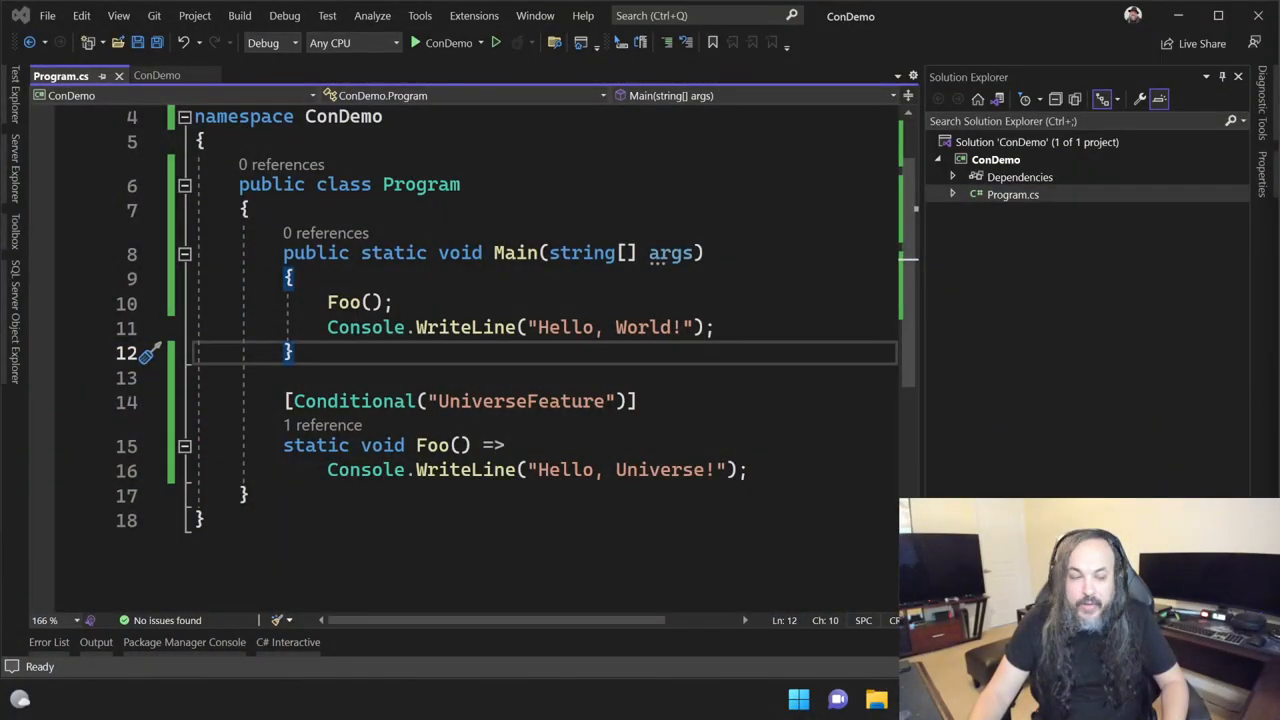
Add '#undef UniverseFeature' as the top line of Program.cs, above the using directives.
key("ctrl+s")
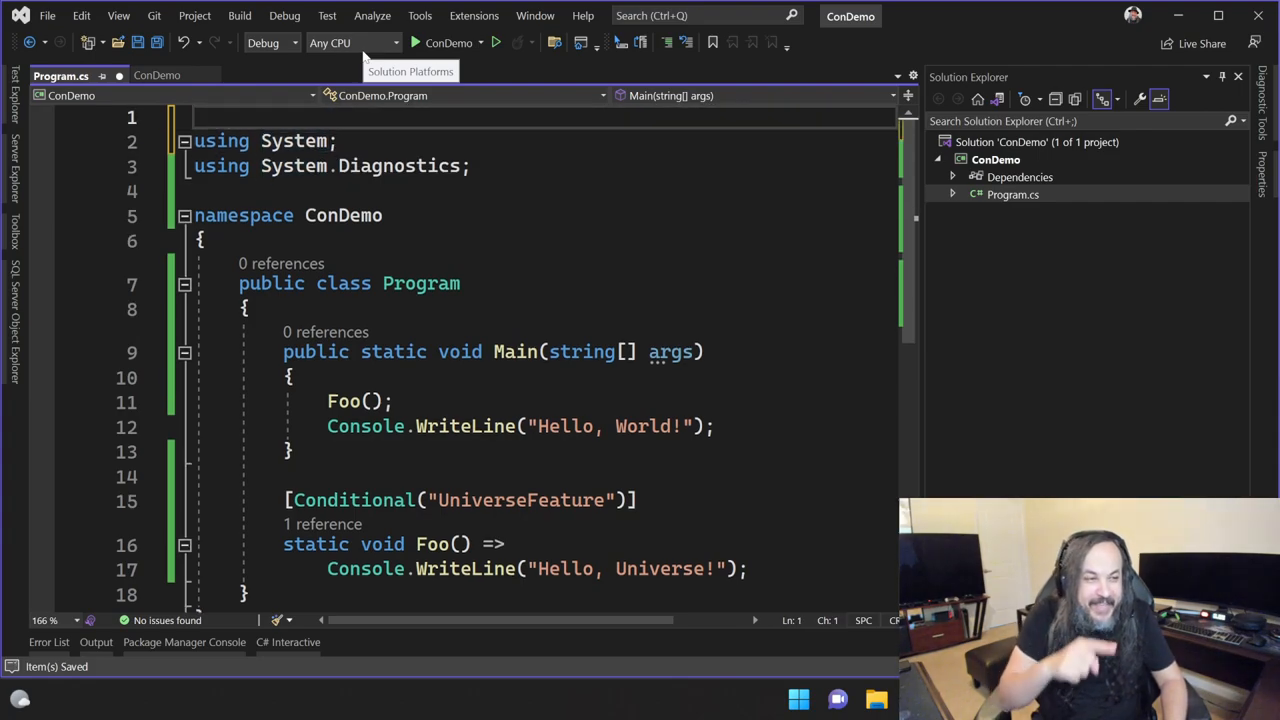
type("#undef")
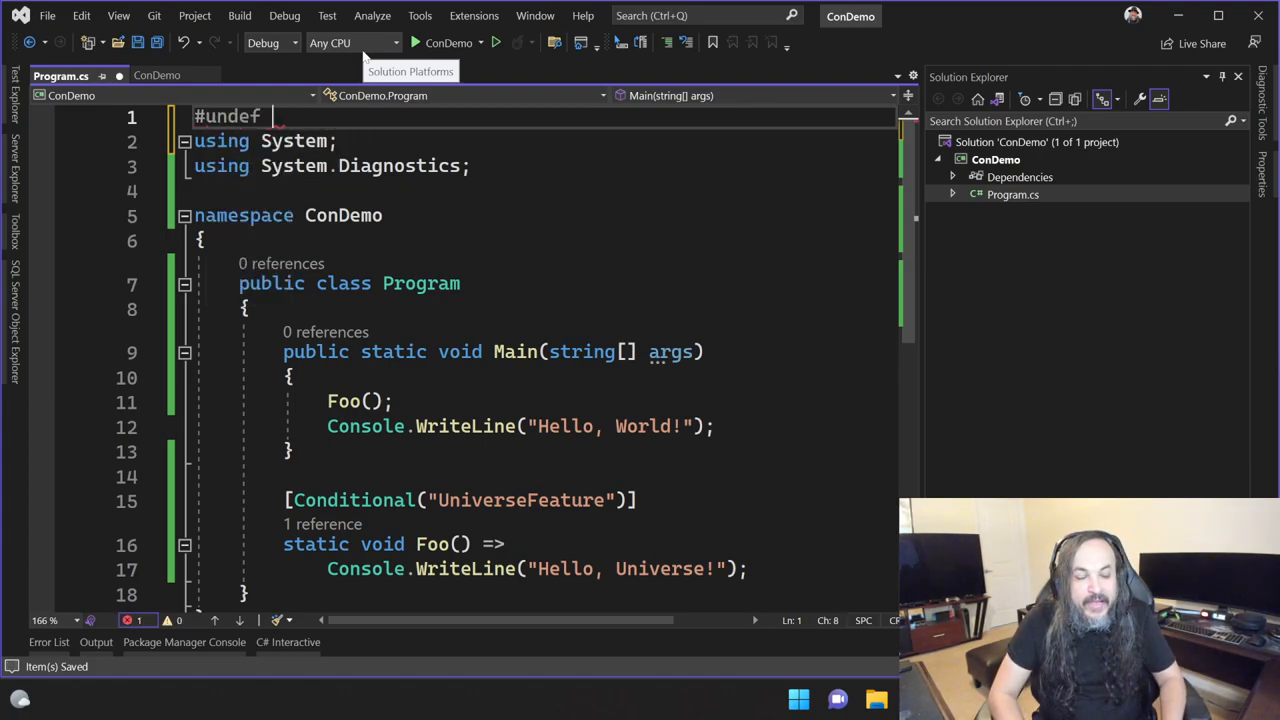
type("UniverseFeature")
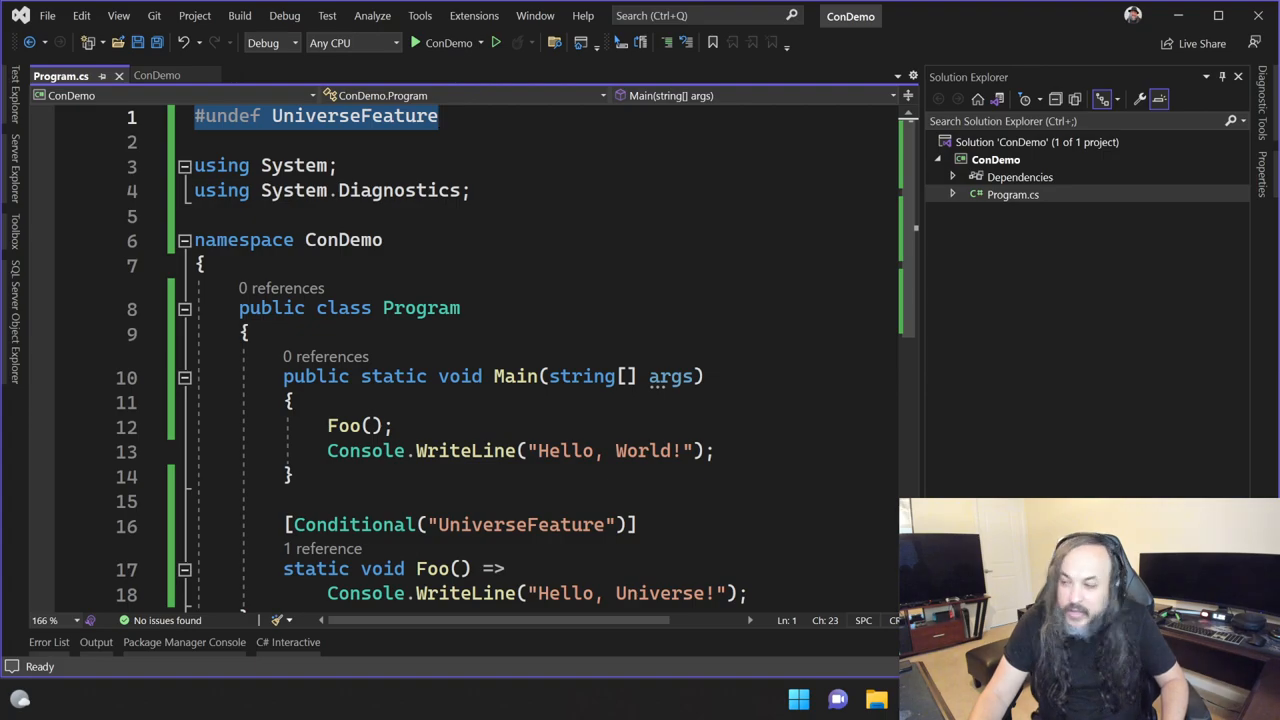
left_click(197, 116)
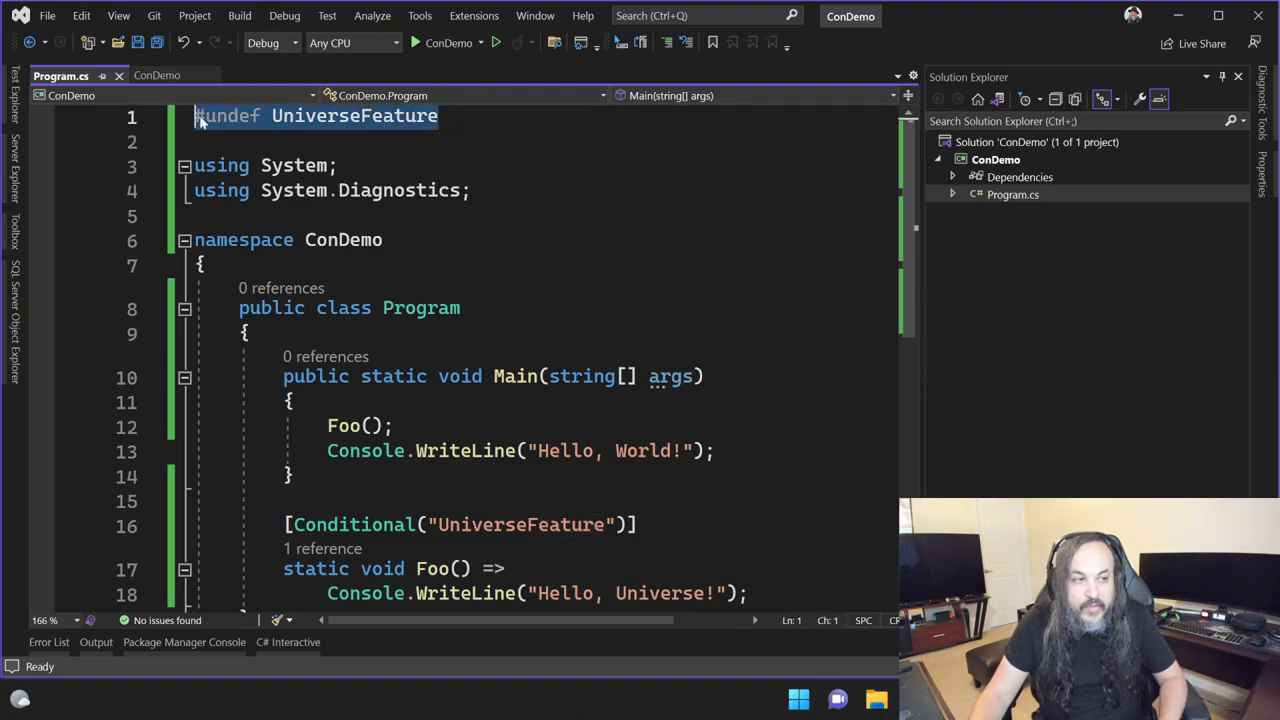
type("// c++")
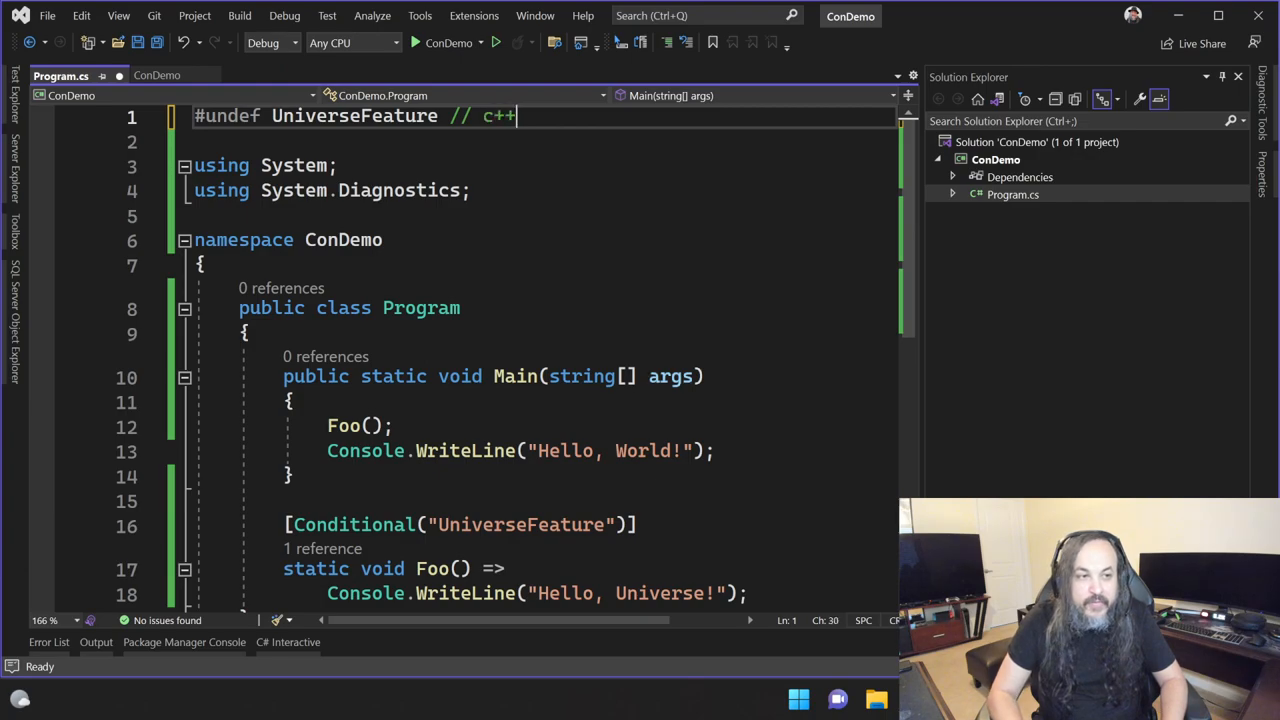
key("Backspace")
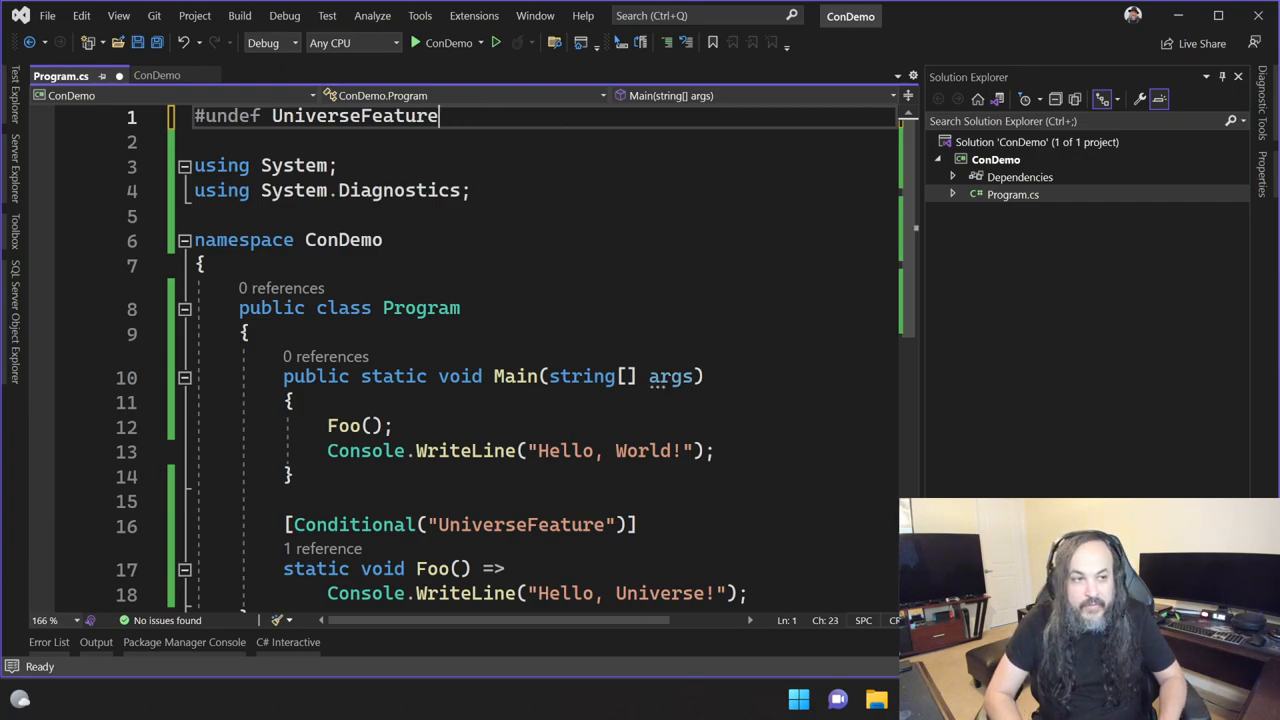
key("ctrl+s")
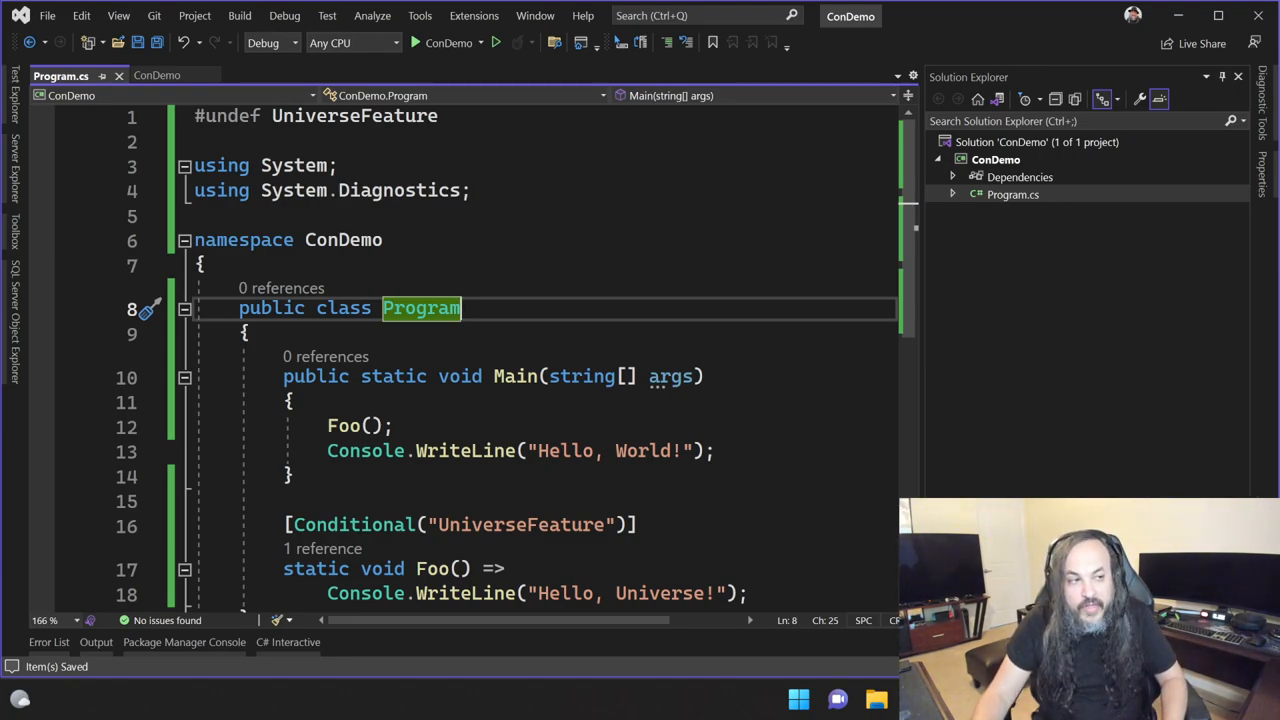
Wrap Foo in '#if X' and '#endif' and show the dotnet run console output.
scroll("down", 3)
type("#def")
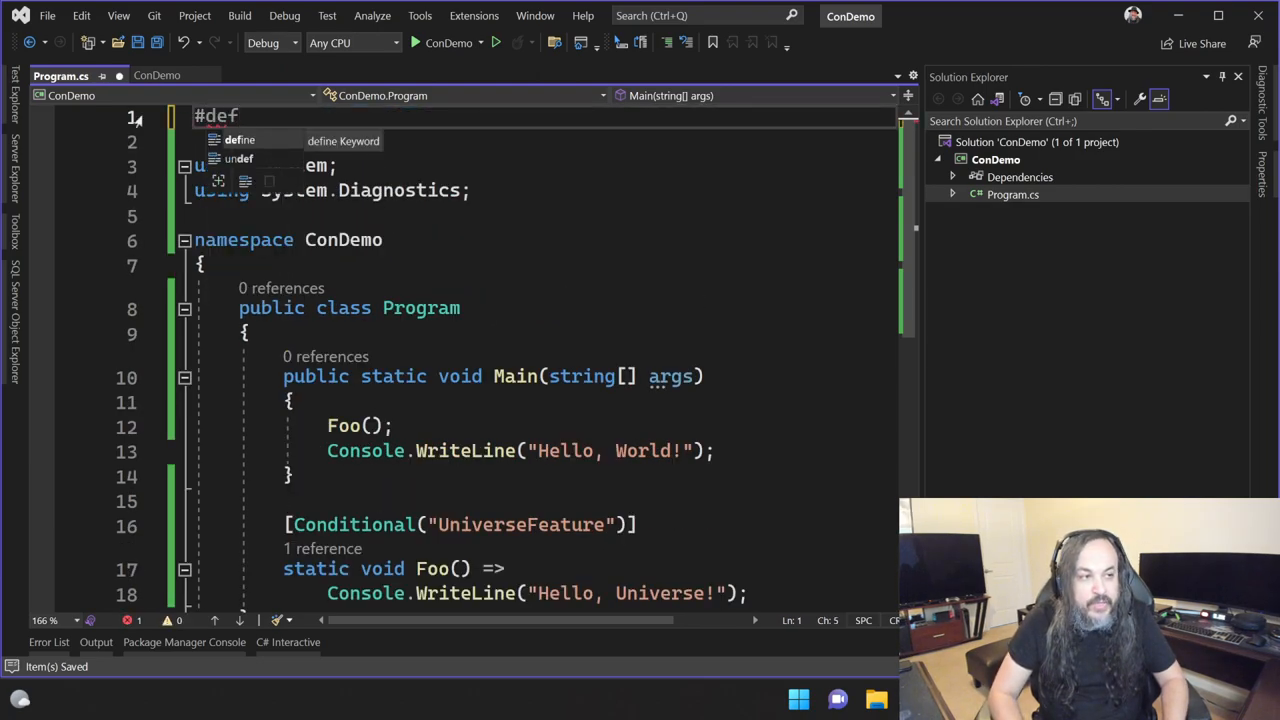
type("ine X")
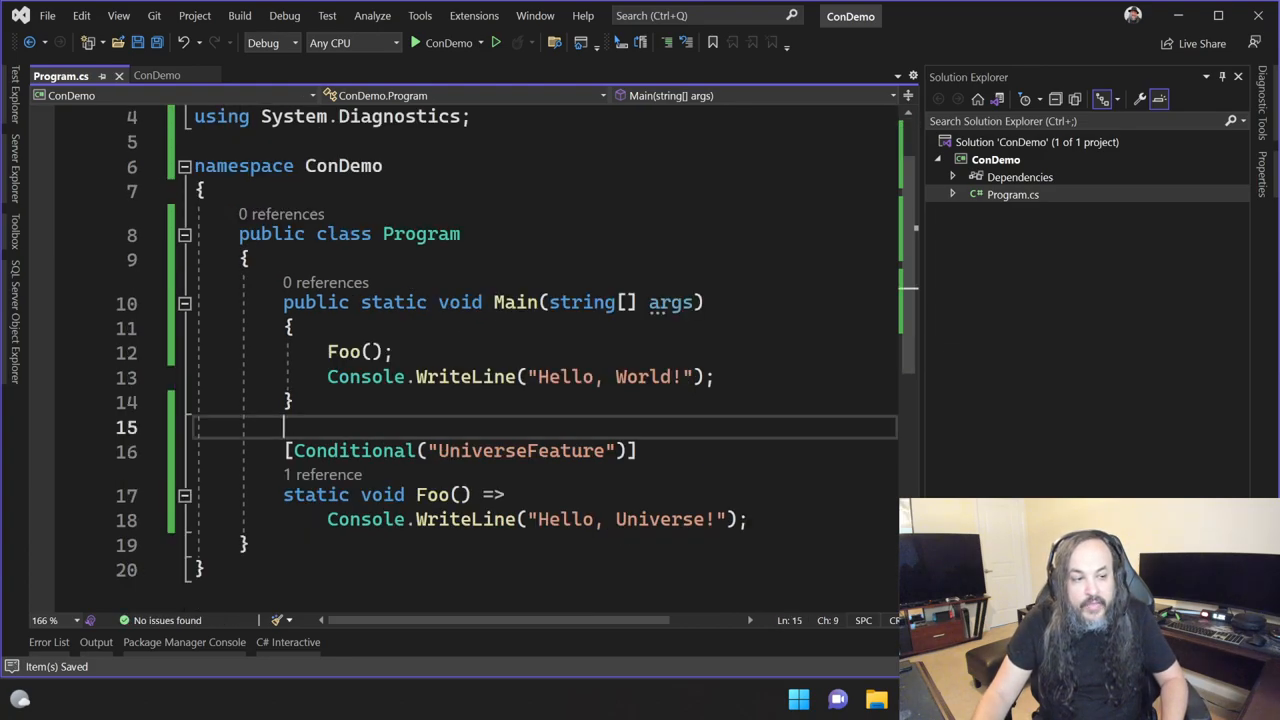
type("#if X")
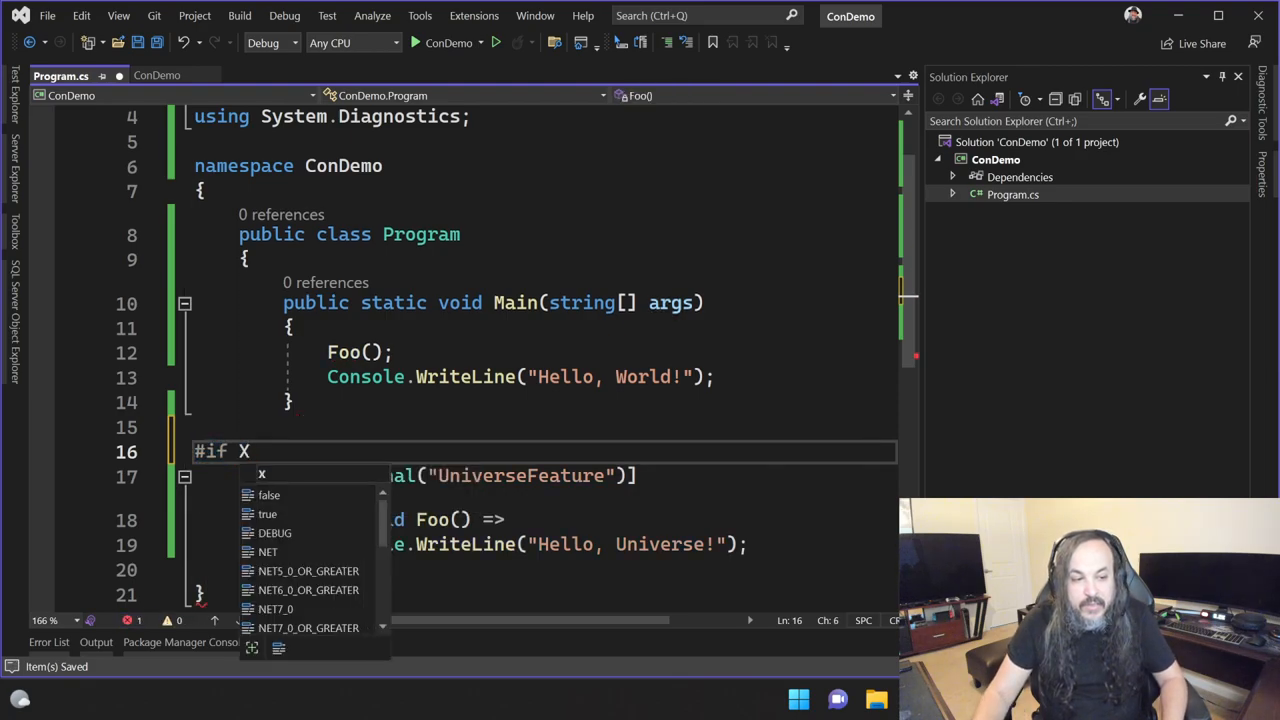
type("e")
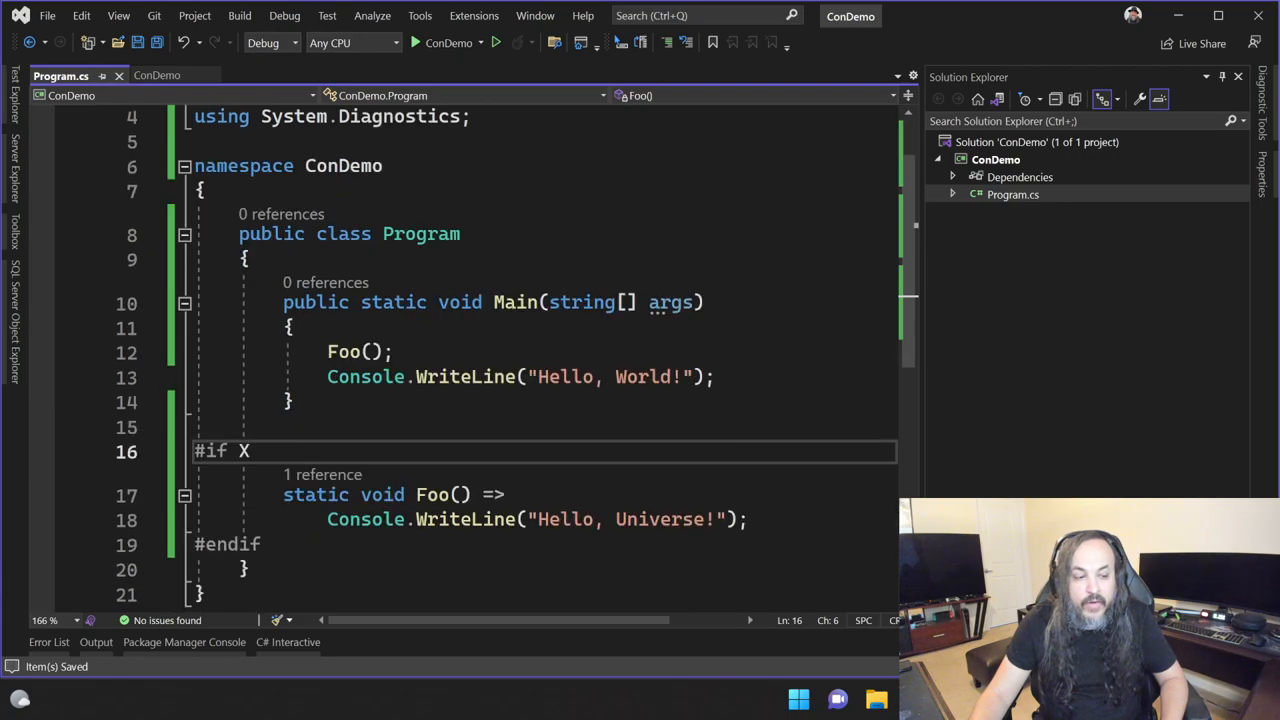
left_click(184, 642)
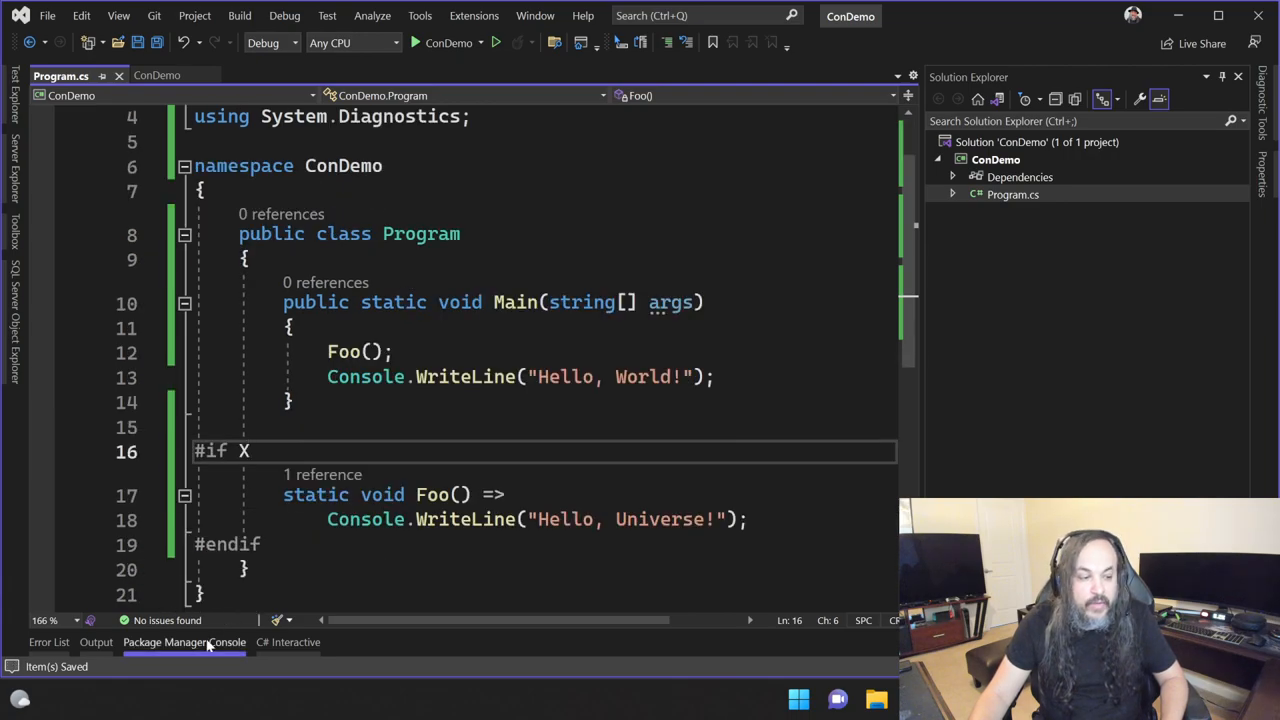
left_click(184, 642)
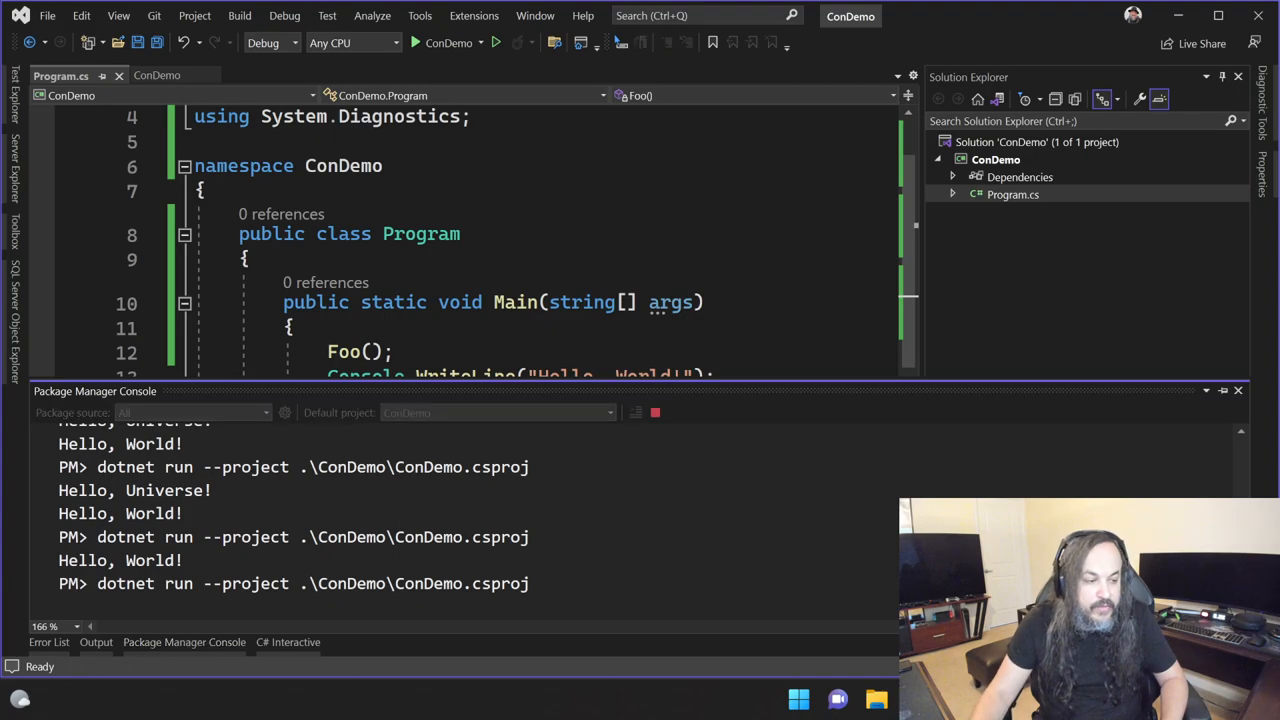